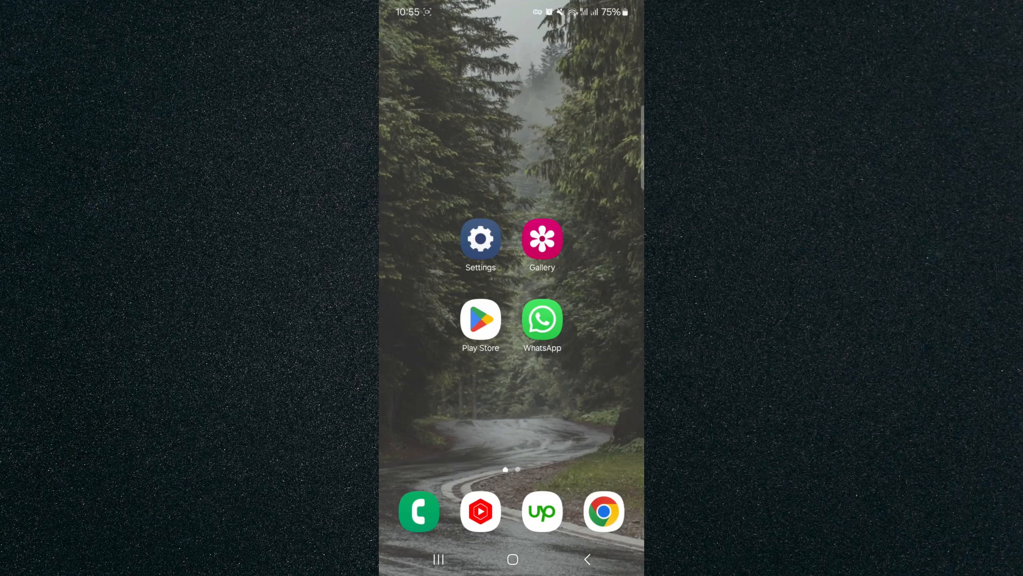
# Step: Search Settings for 'repeat no' and reach the Repeat notification alerts page via the result
pyautogui.click(481, 238)
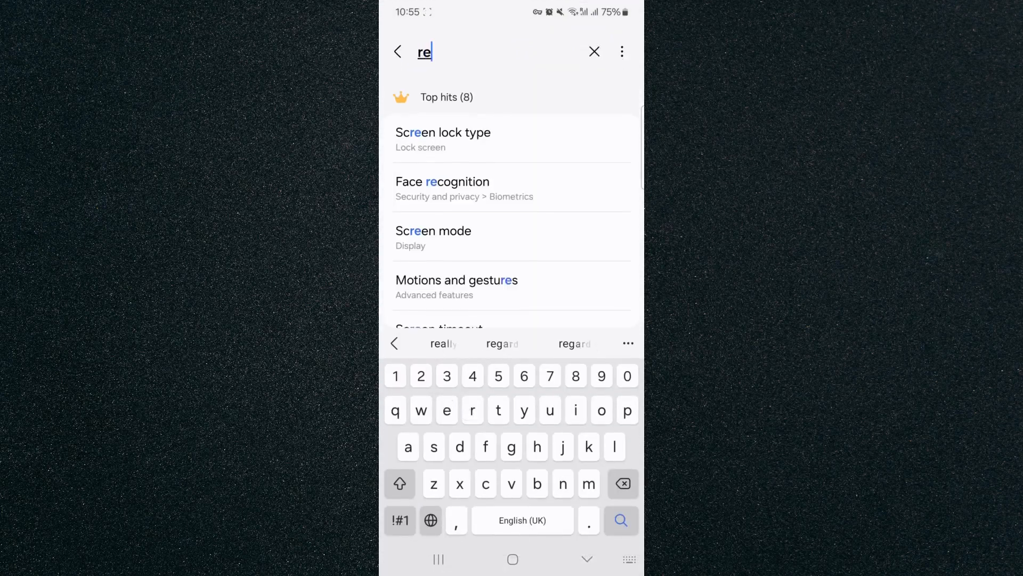
pyautogui.write('repeat no')
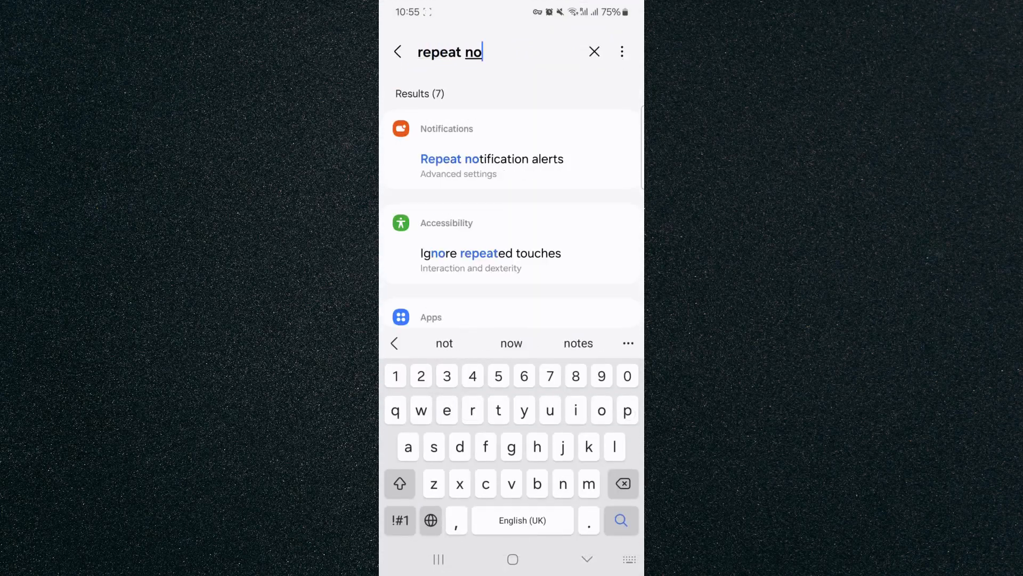
pyautogui.click(492, 159)
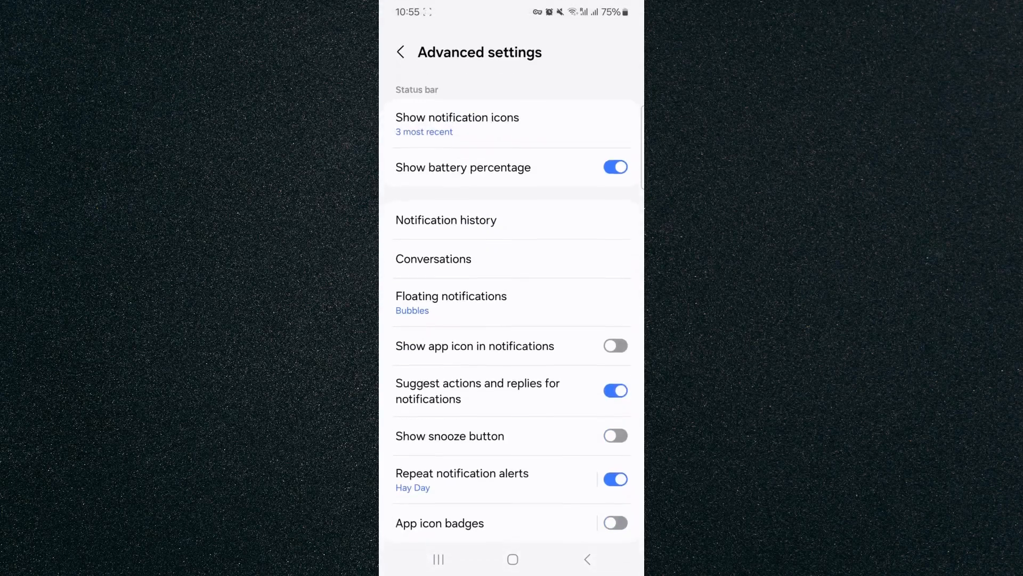
pyautogui.scroll(-3)
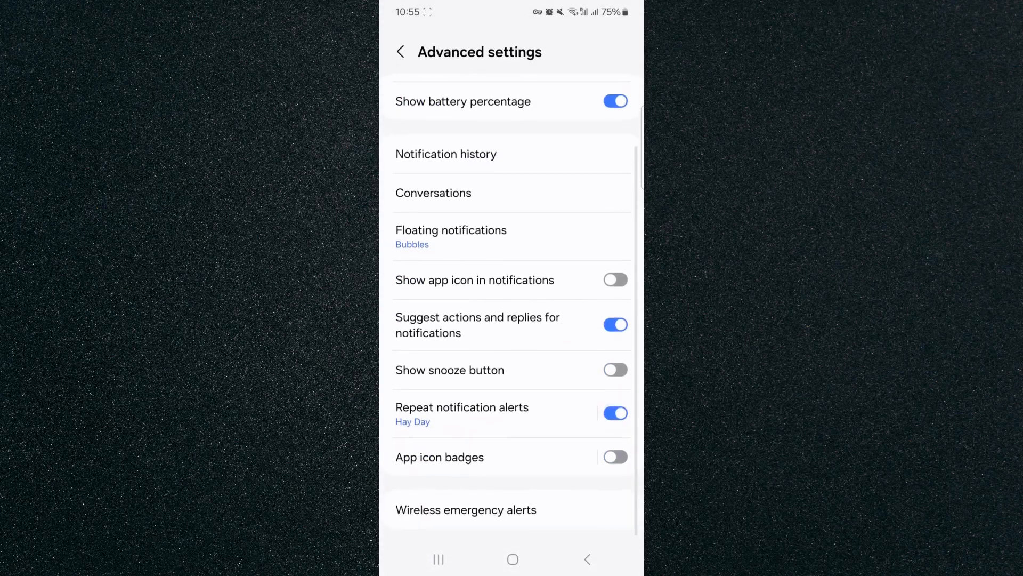
pyautogui.click(483, 407)
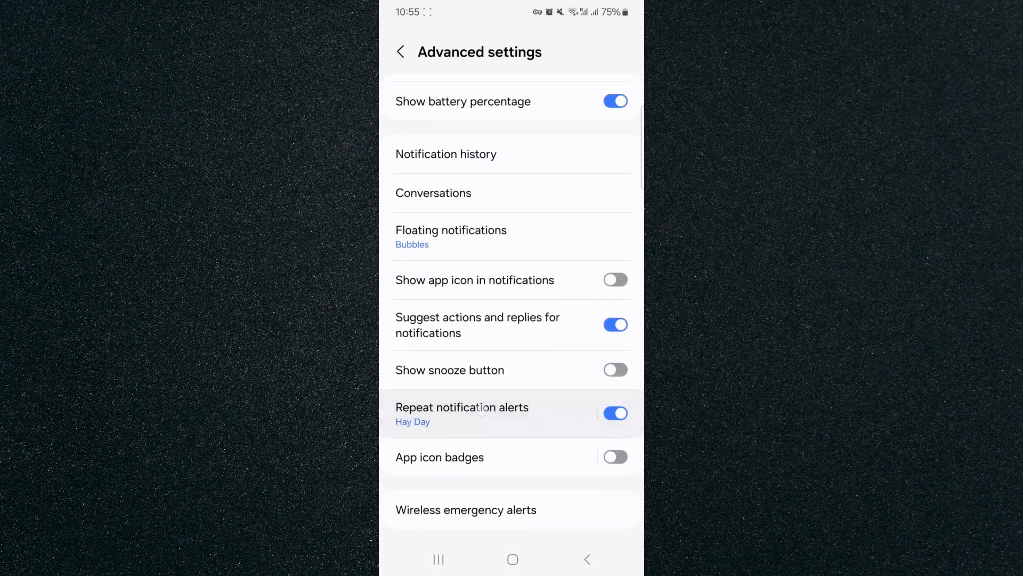
# Step: Show the repeat interval choices of 3, 5, 10 and 15 minutes, 3 minutes checked
pyautogui.click(462, 414)
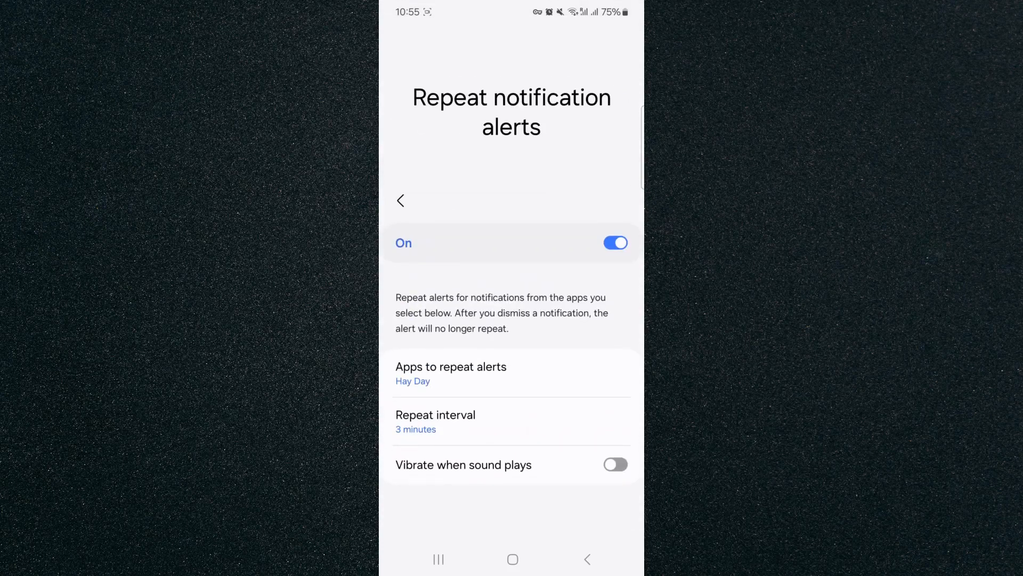
pyautogui.click(434, 421)
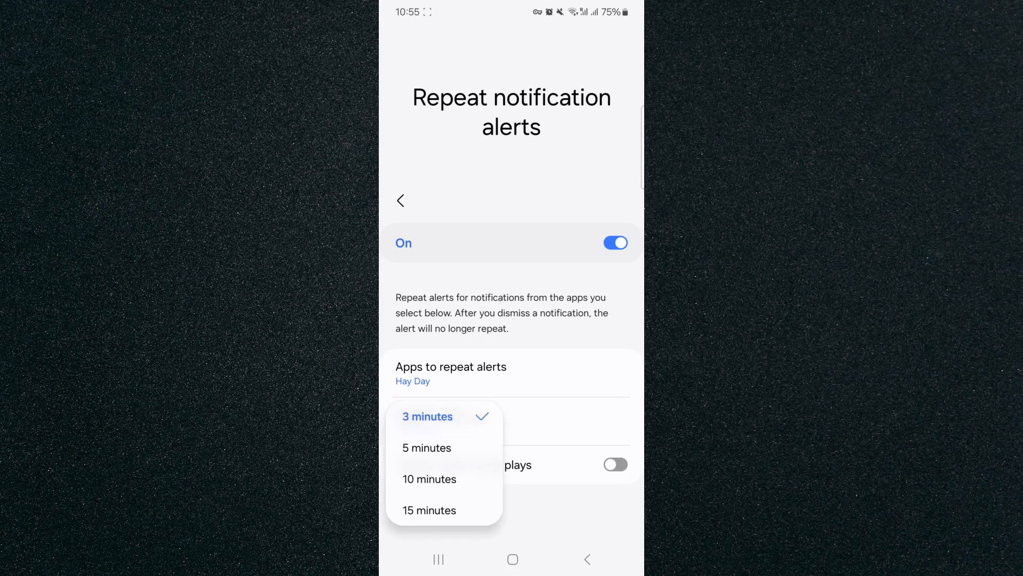